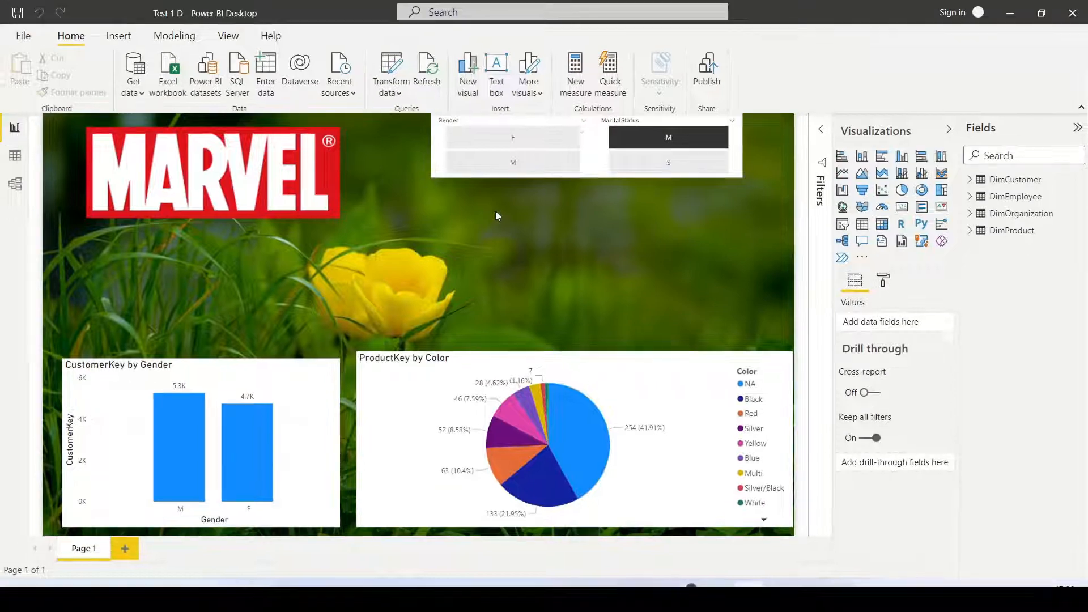
Save a copy of the report as 'Test 1 D.zip' in the POWER BI folder
click(212, 173)
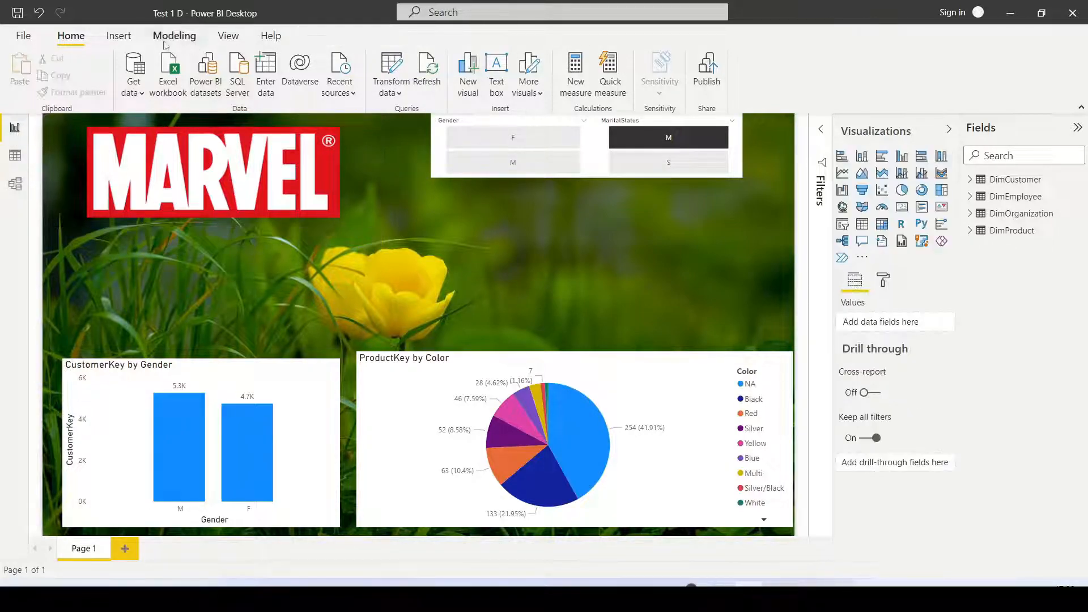
click(22, 36)
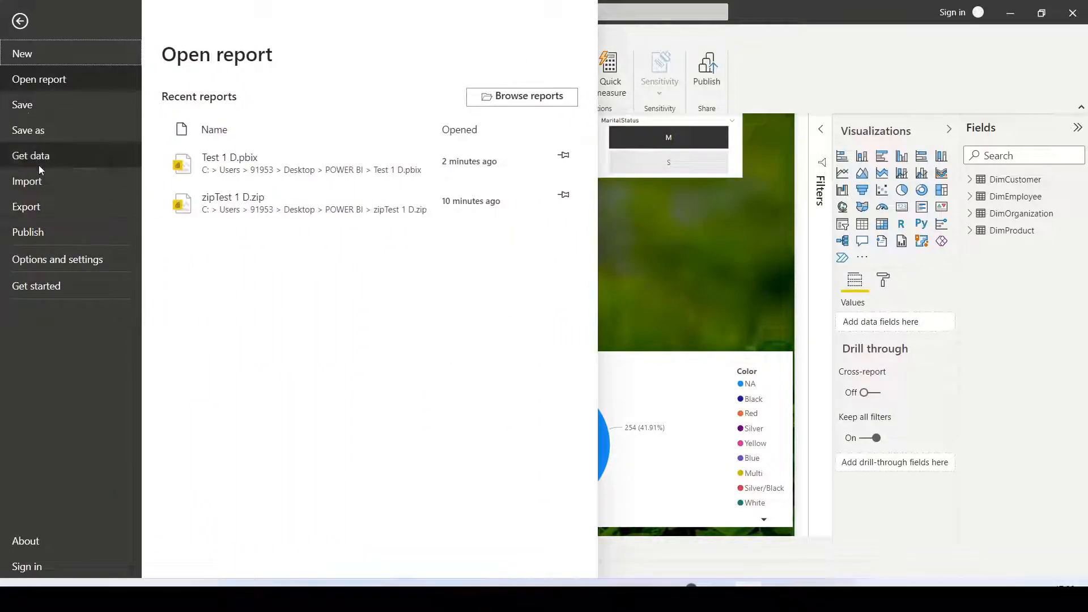
click(28, 131)
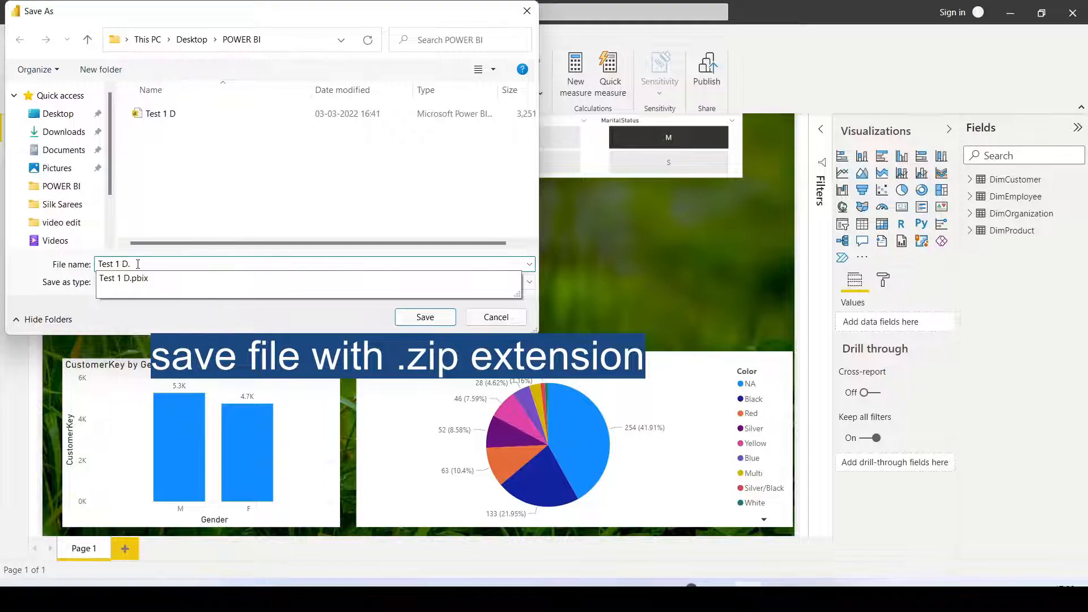
text(zip)
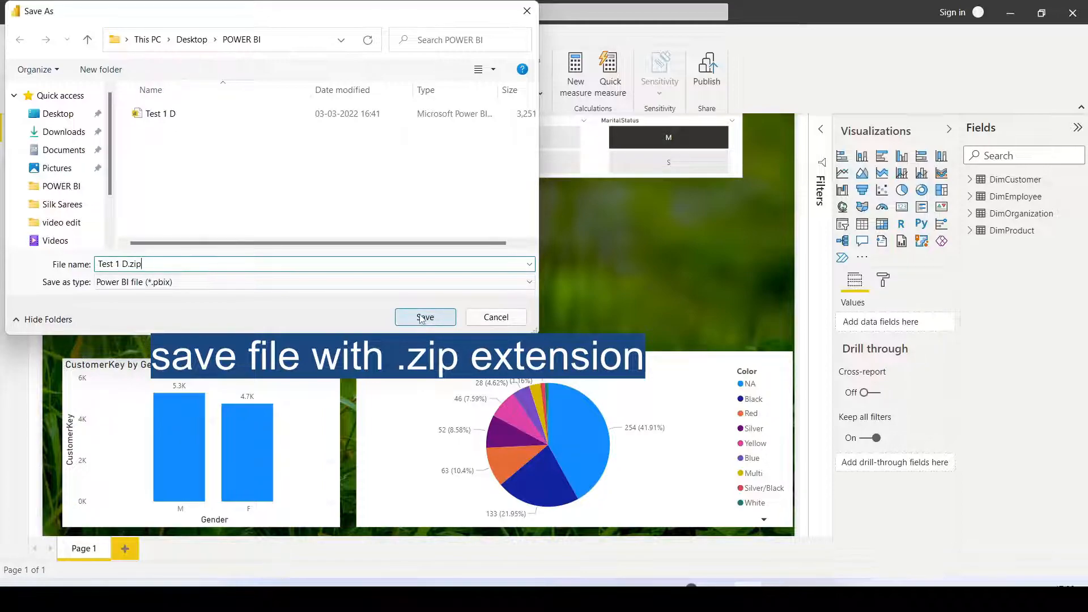
click(423, 317)
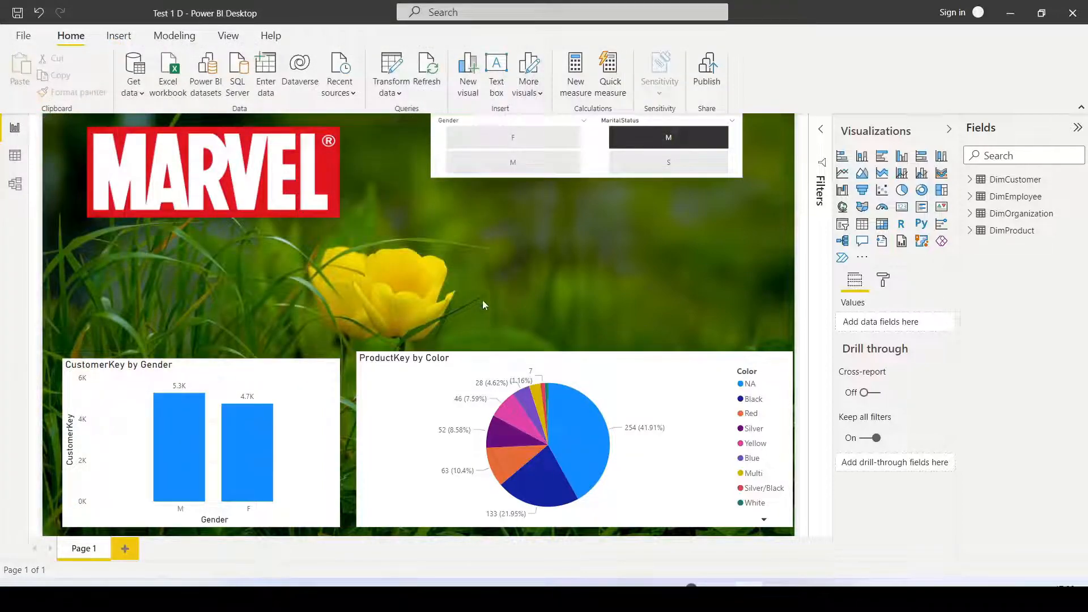
mouse_move(390, 244)
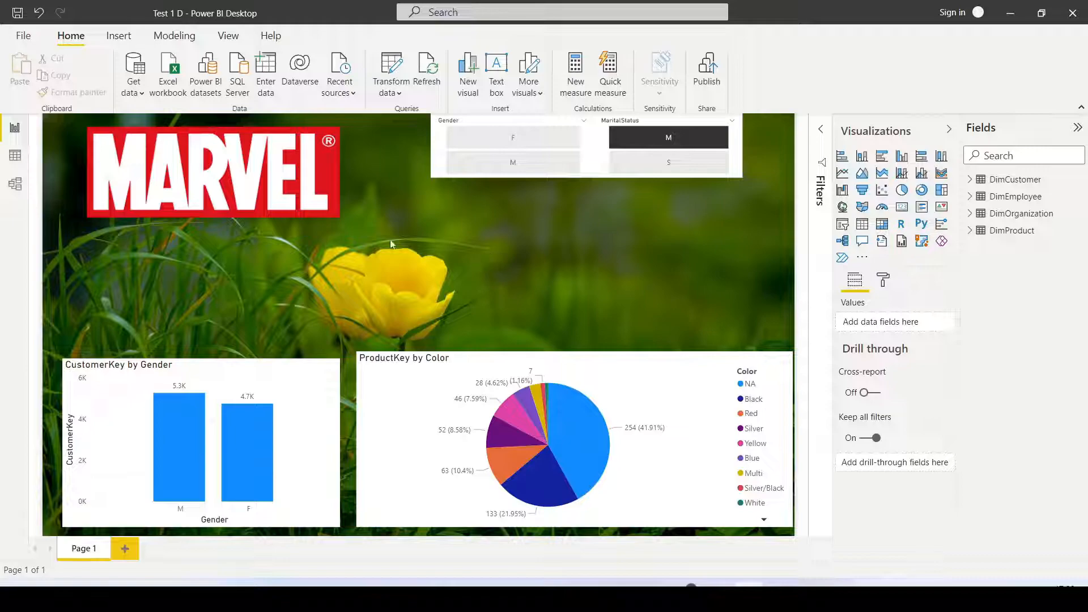
mouse_move(1021, 60)
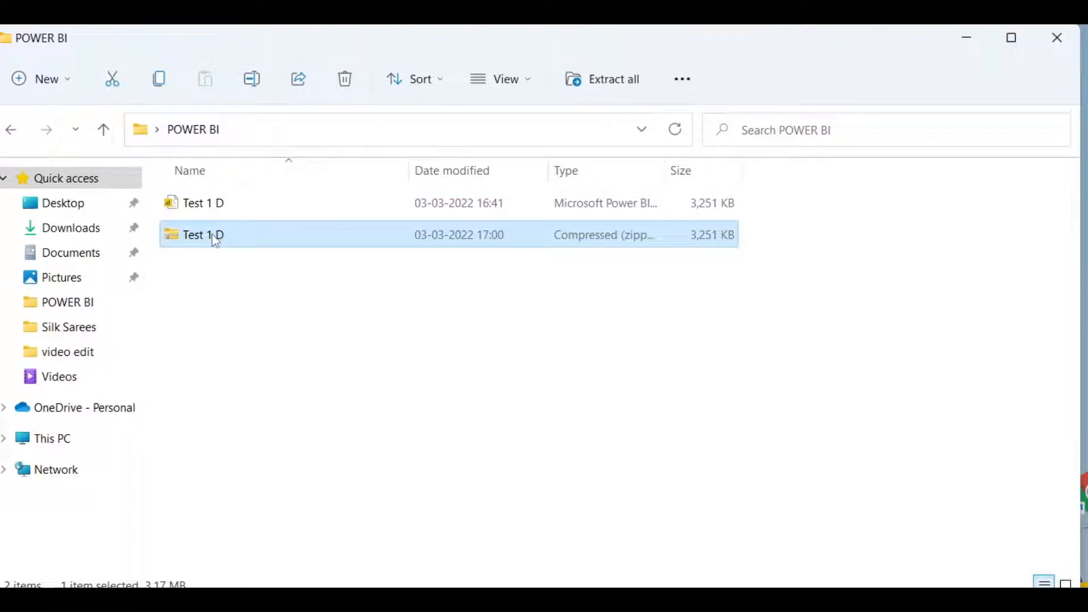
Extract all contents of the Test 1 D zip into a new folder
right_click(203, 234)
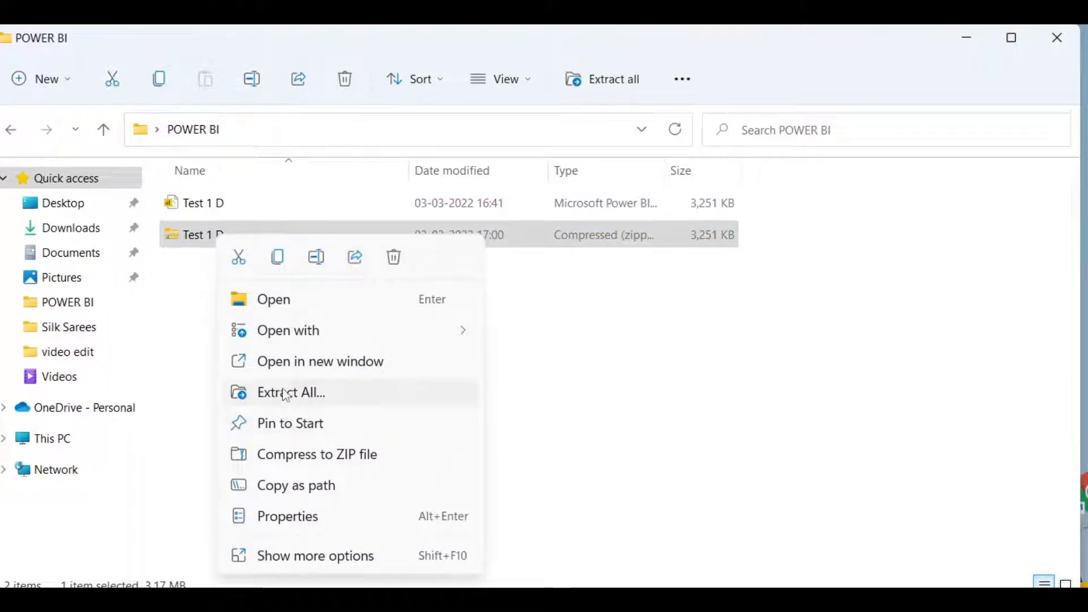
click(290, 392)
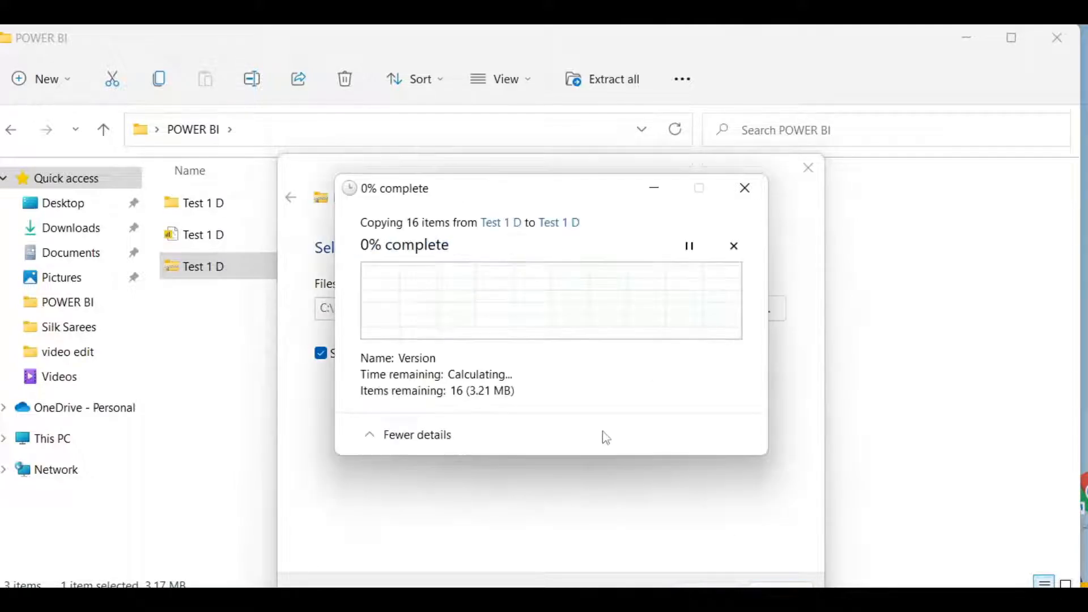
mouse_move(889, 331)
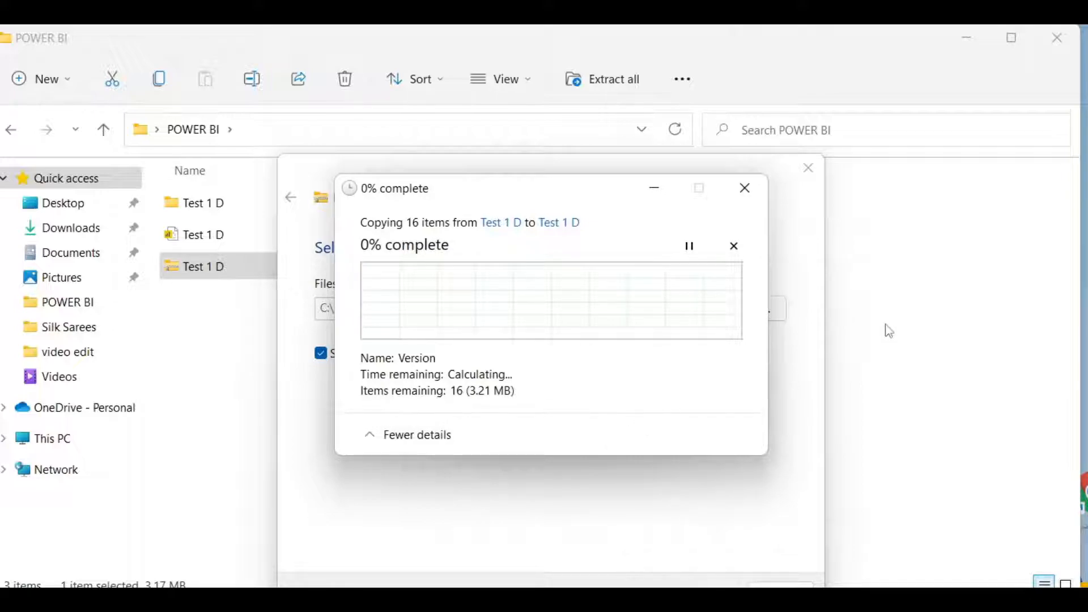
mouse_move(898, 334)
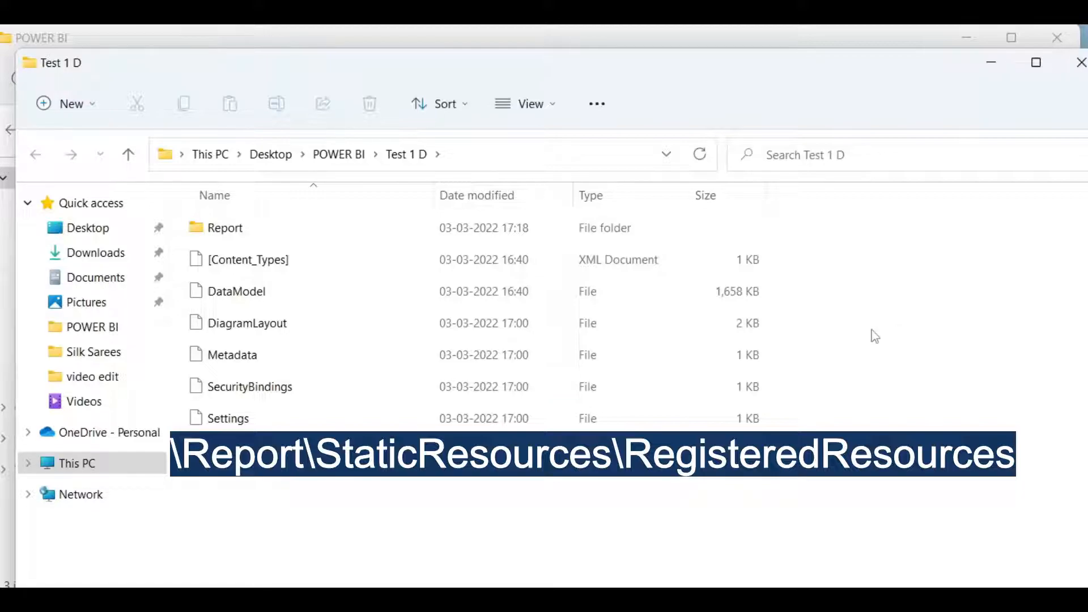
Browse Report > StaticResources > RegisteredResources and select the Marvel logo image
double_click(225, 228)
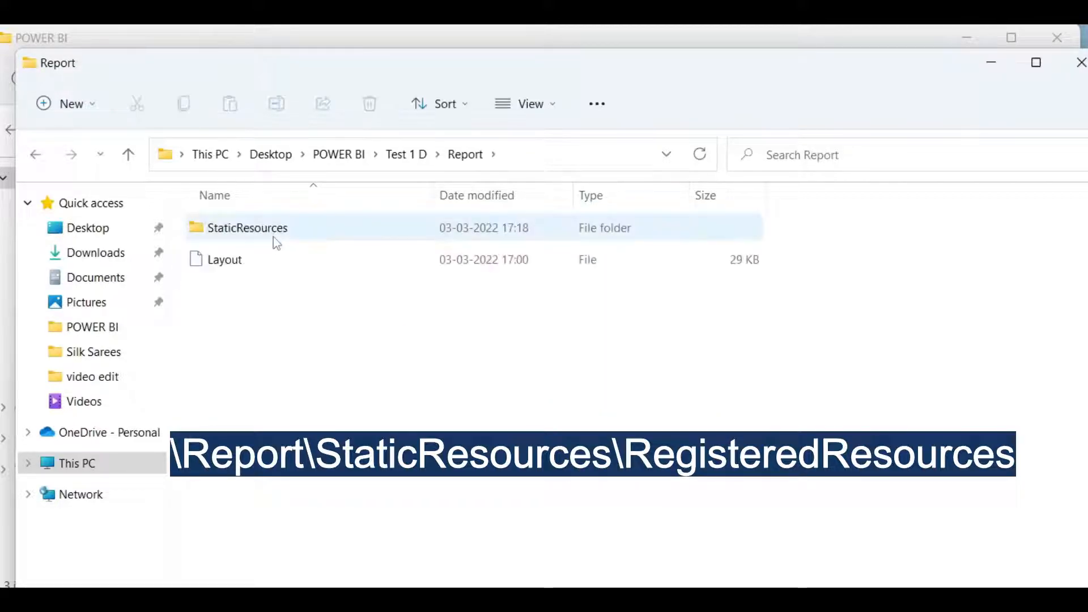
double_click(247, 227)
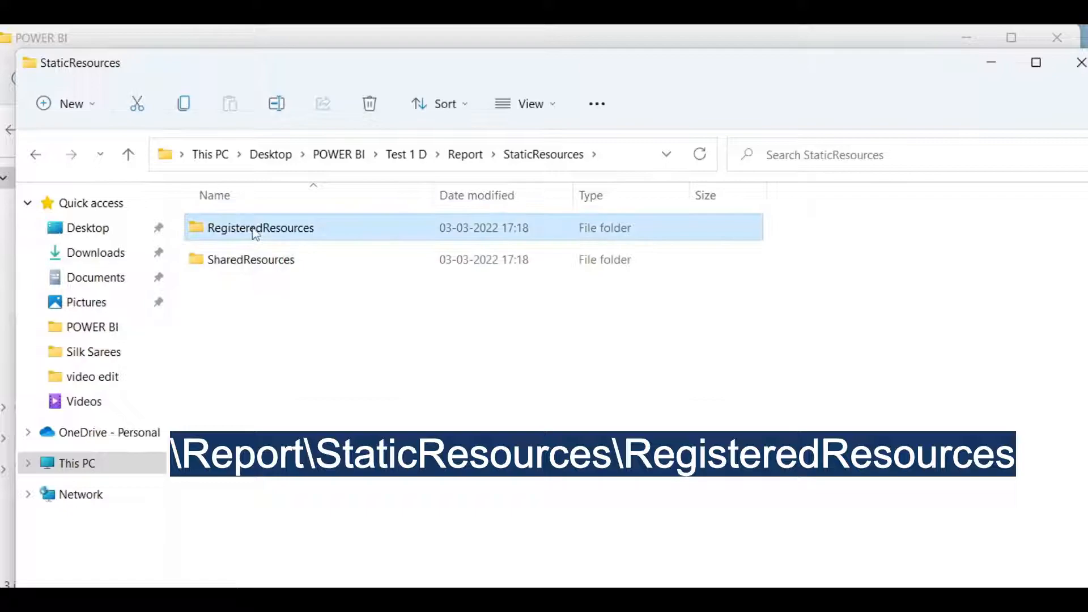
double_click(260, 228)
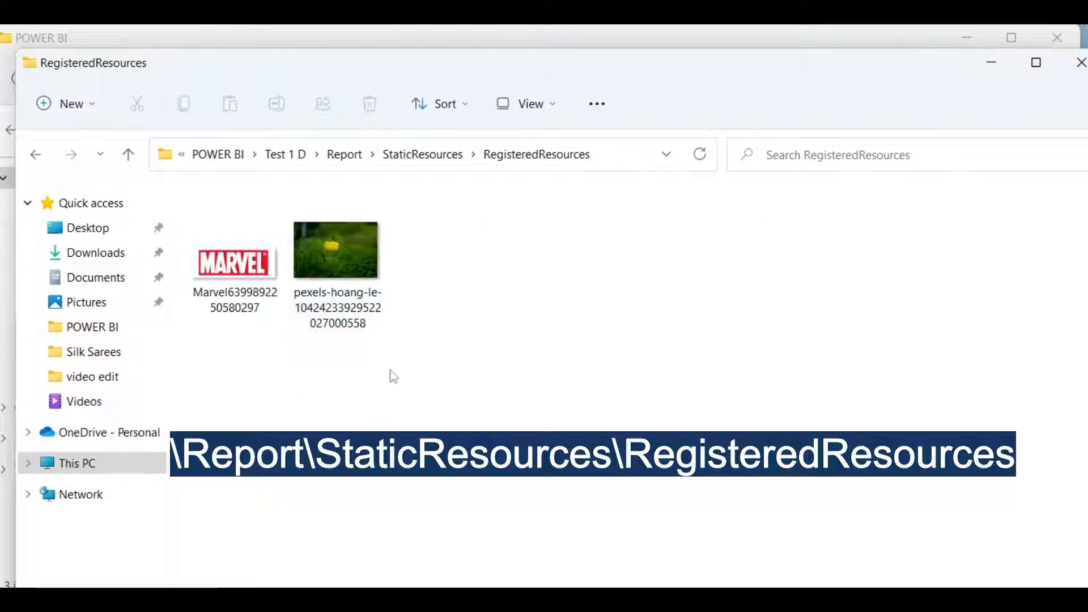
click(235, 249)
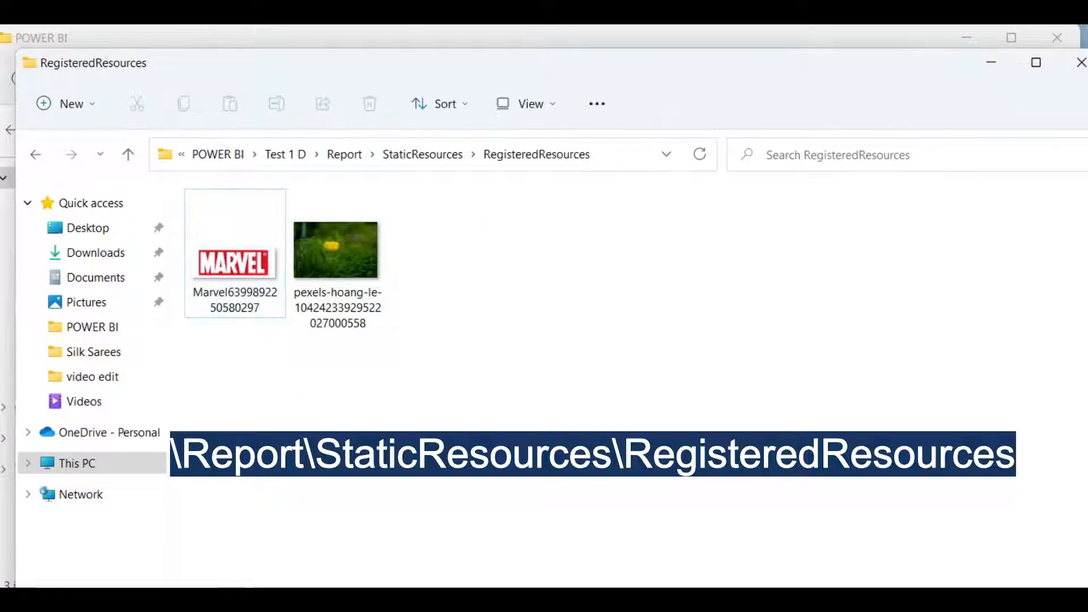